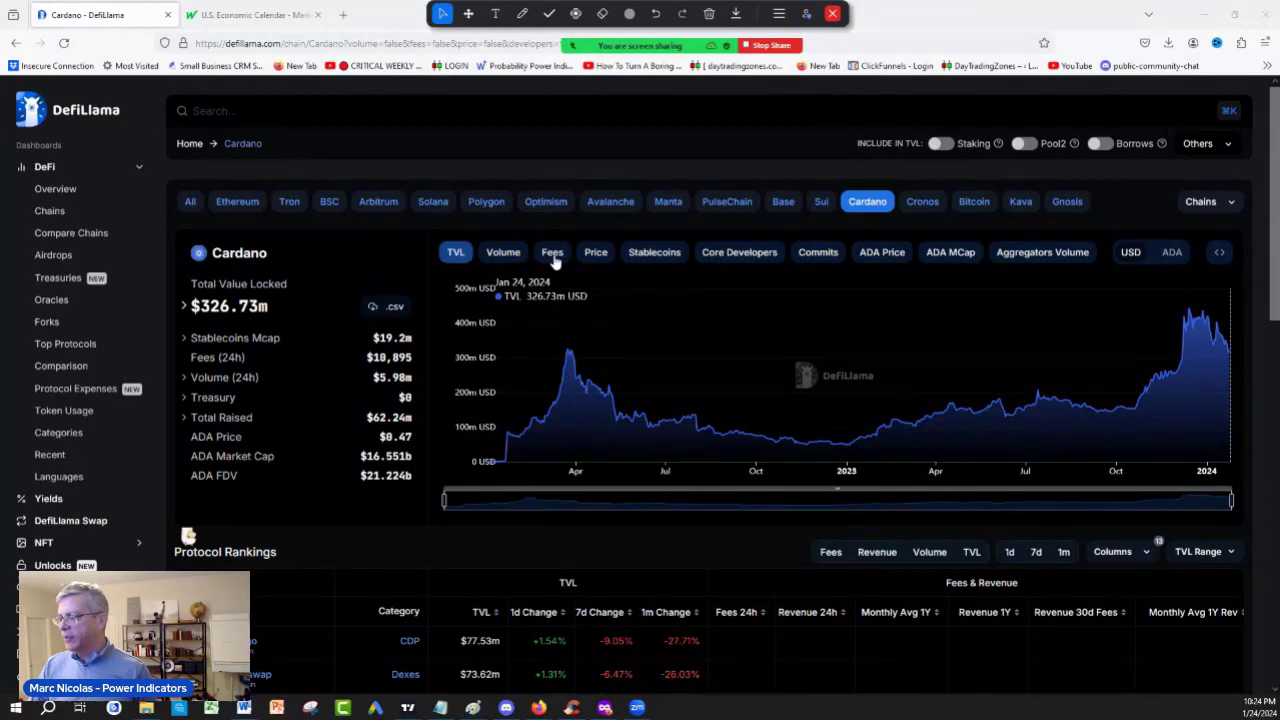
Swap the Cardano chart from TVL and Fees to the Core Developers metric
{"action": "left_click", "coordinate": [552, 252]}
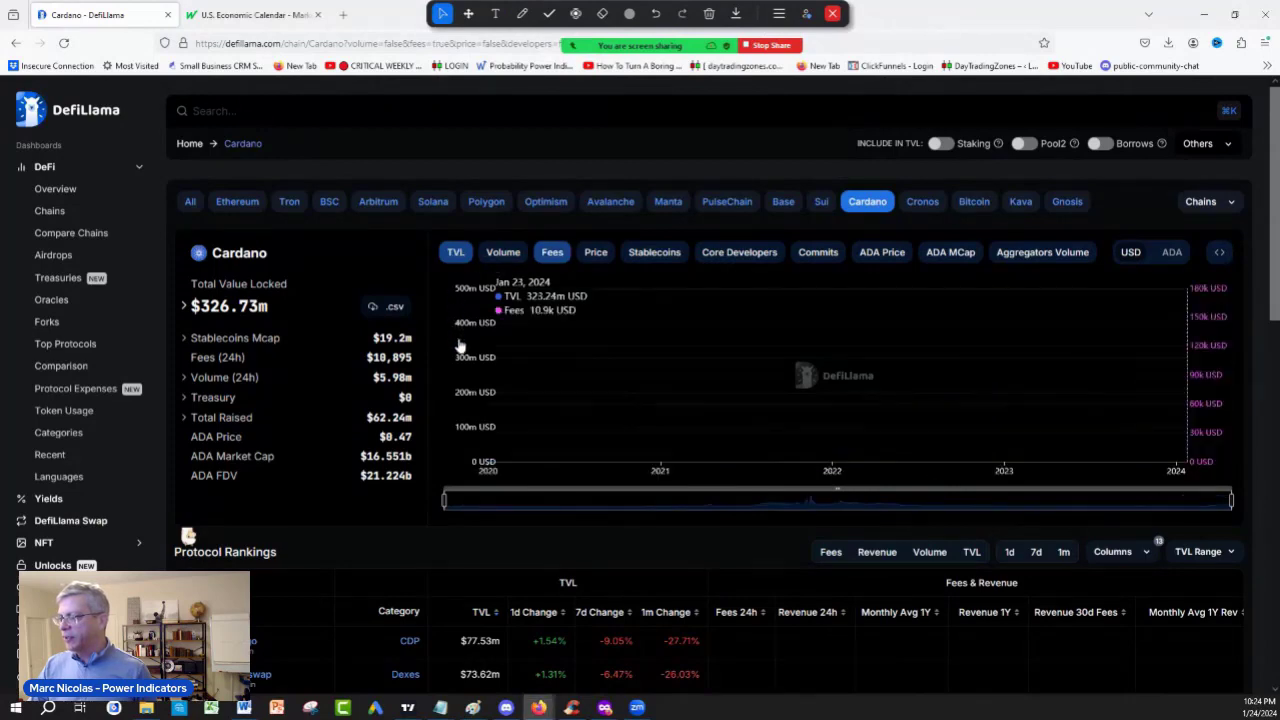
{"action": "left_click", "coordinate": [552, 252]}
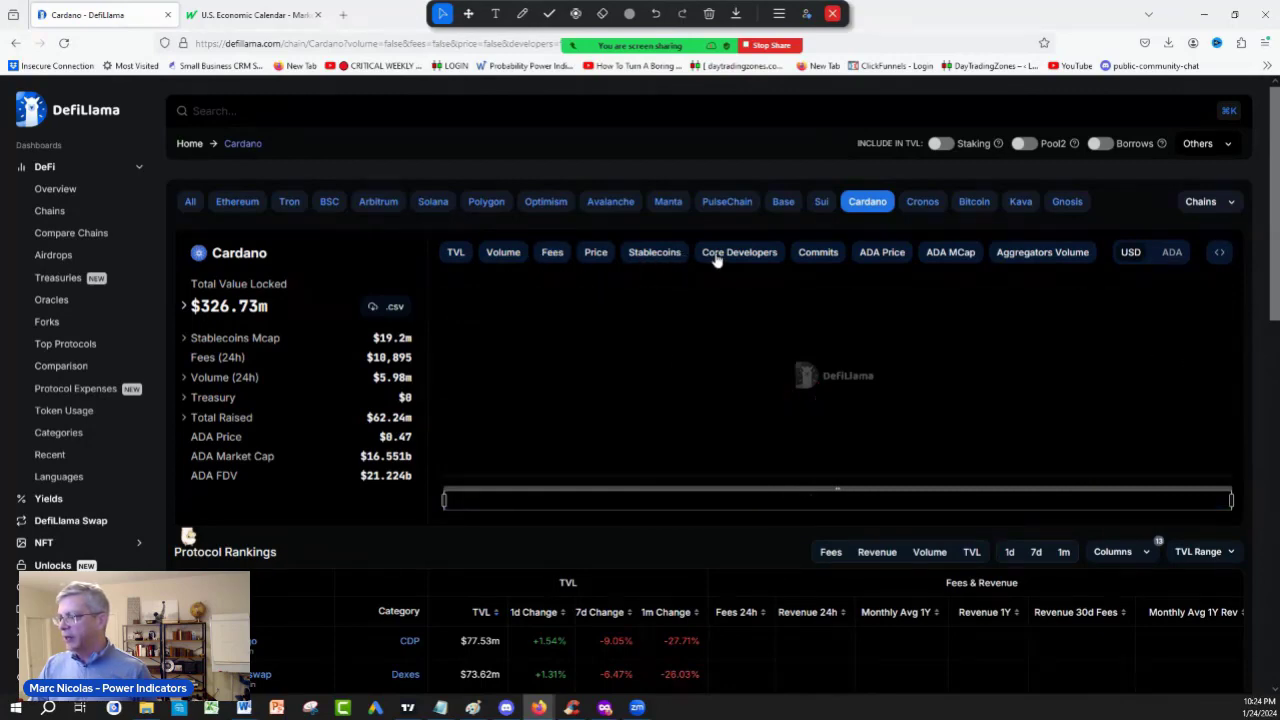
{"action": "left_click", "coordinate": [740, 252]}
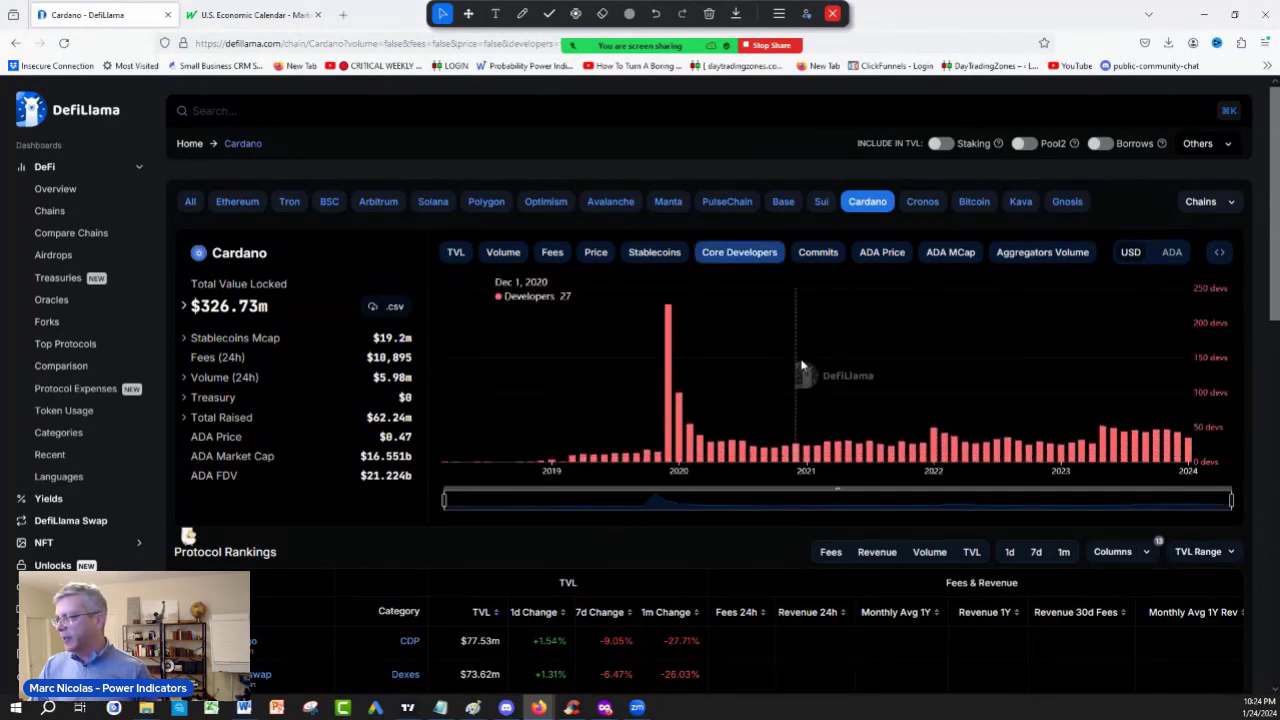
{"action": "mouse_move", "coordinate": [1164, 420]}
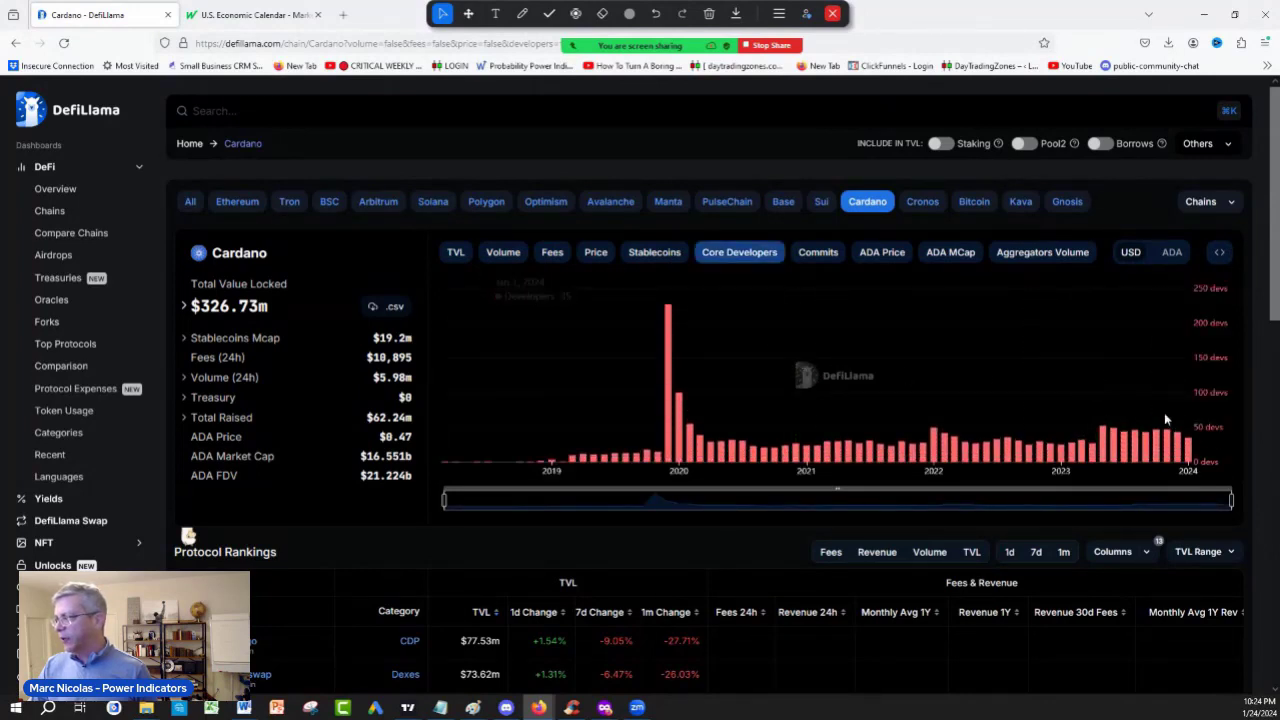
Mark the developer count curve with the screen pen
{"action": "left_click", "coordinate": [520, 12]}
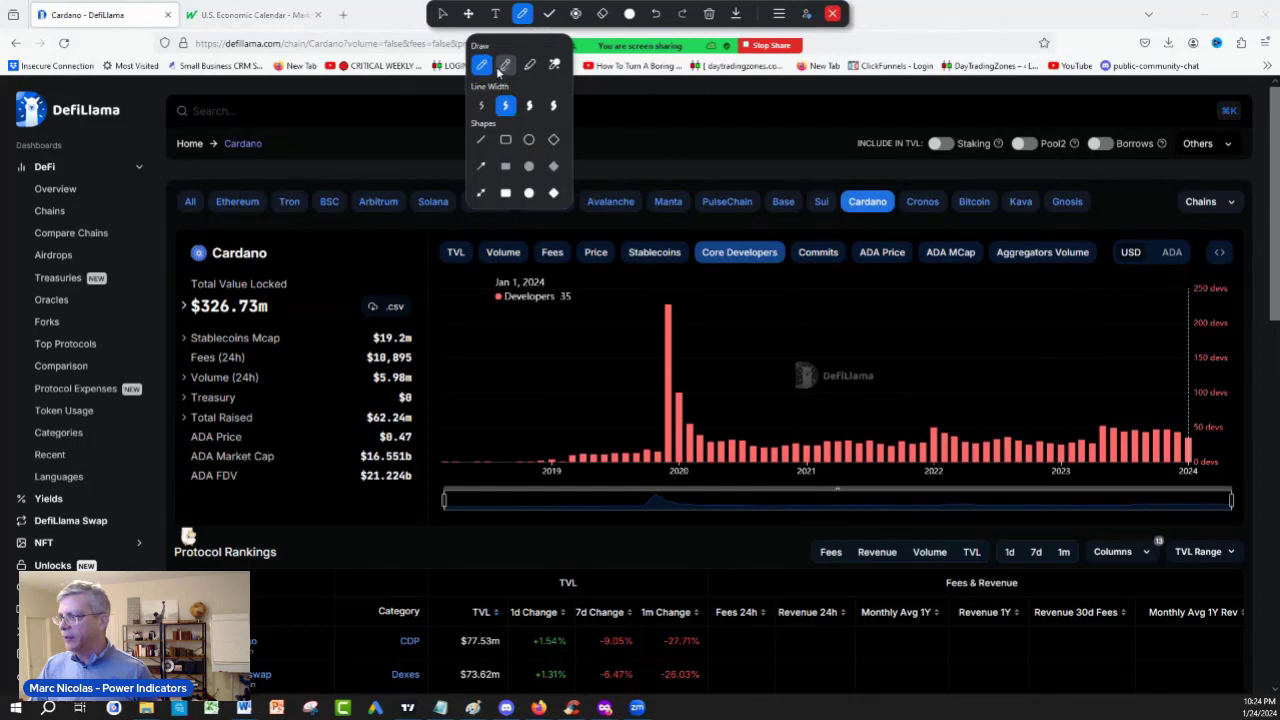
{"action": "left_click_drag", "start_coordinate": [1104, 422], "coordinate": [1230, 440]}
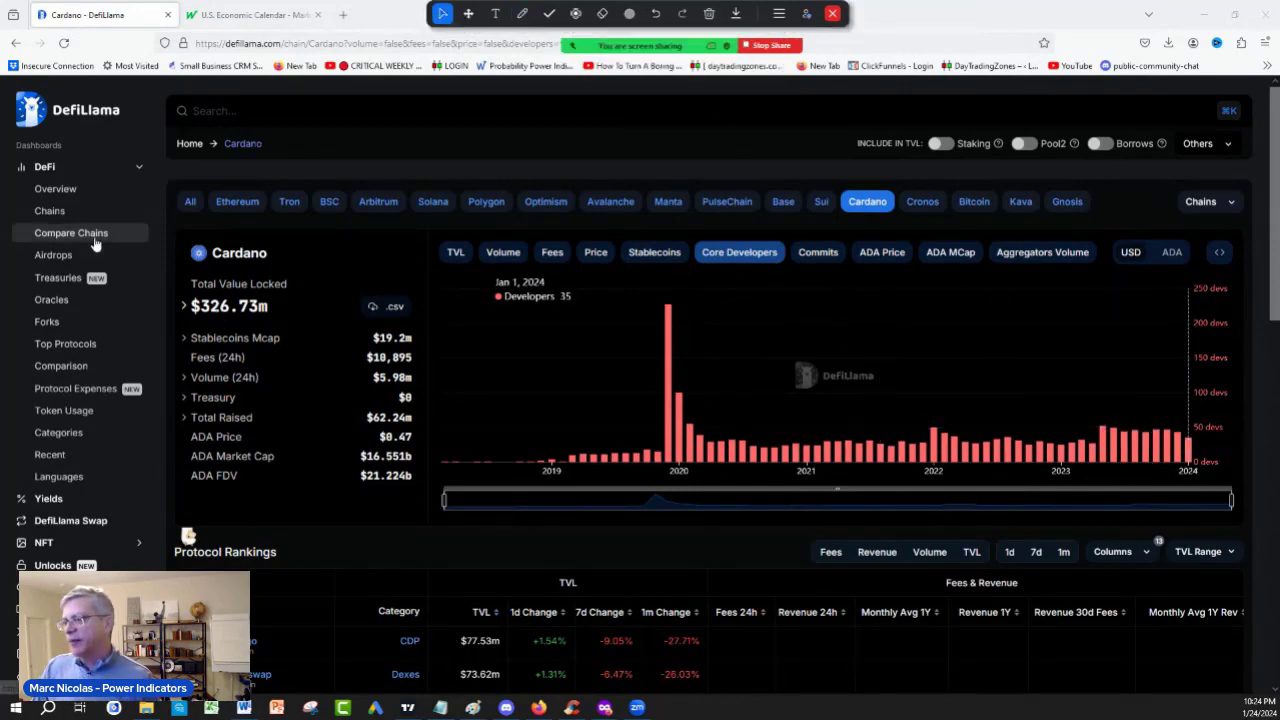
Show the all-chains TVL ranking table from the DeFi sidebar
{"action": "left_click", "coordinate": [48, 210]}
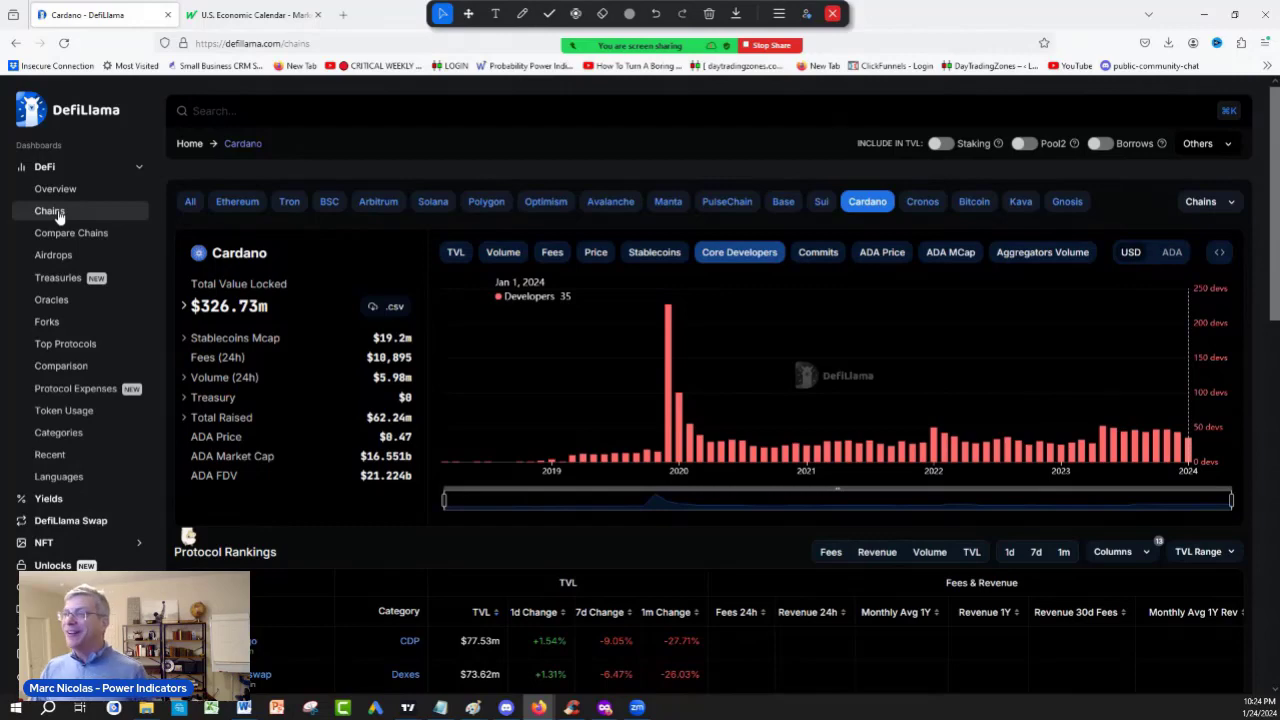
{"action": "left_click", "coordinate": [48, 210]}
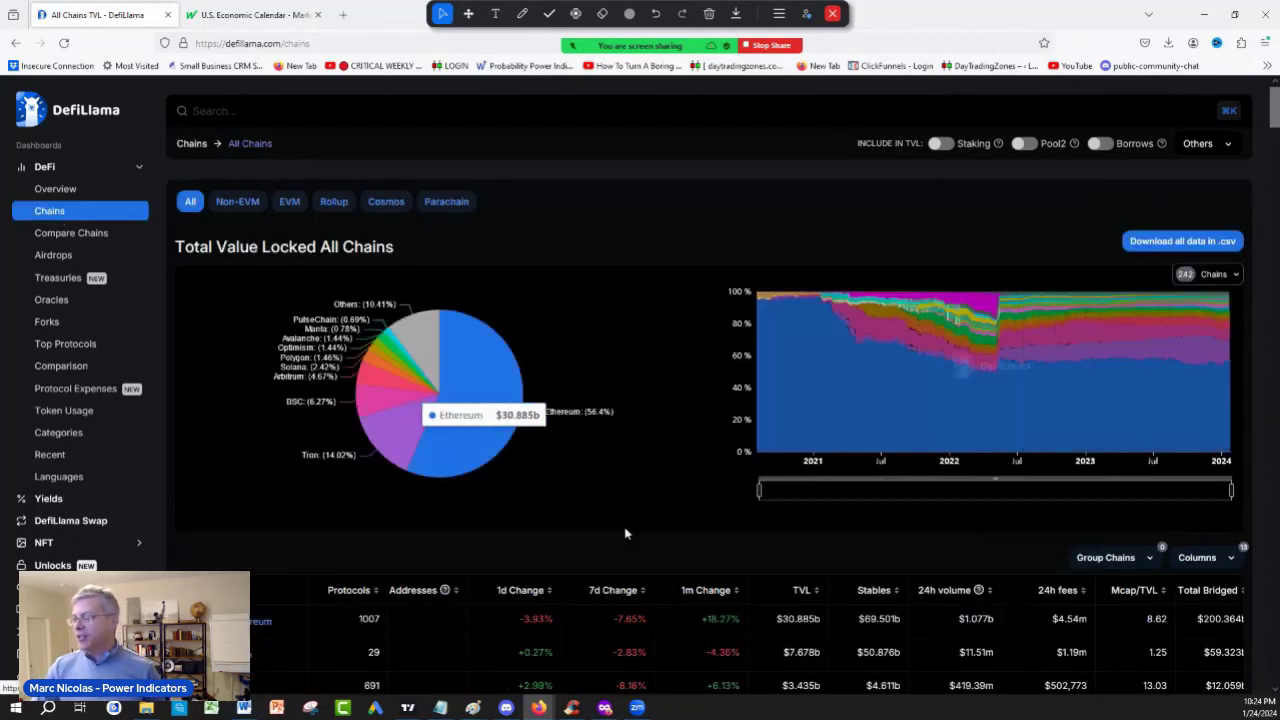
{"action": "scroll", "scroll_direction": "down", "scroll_amount": 3}
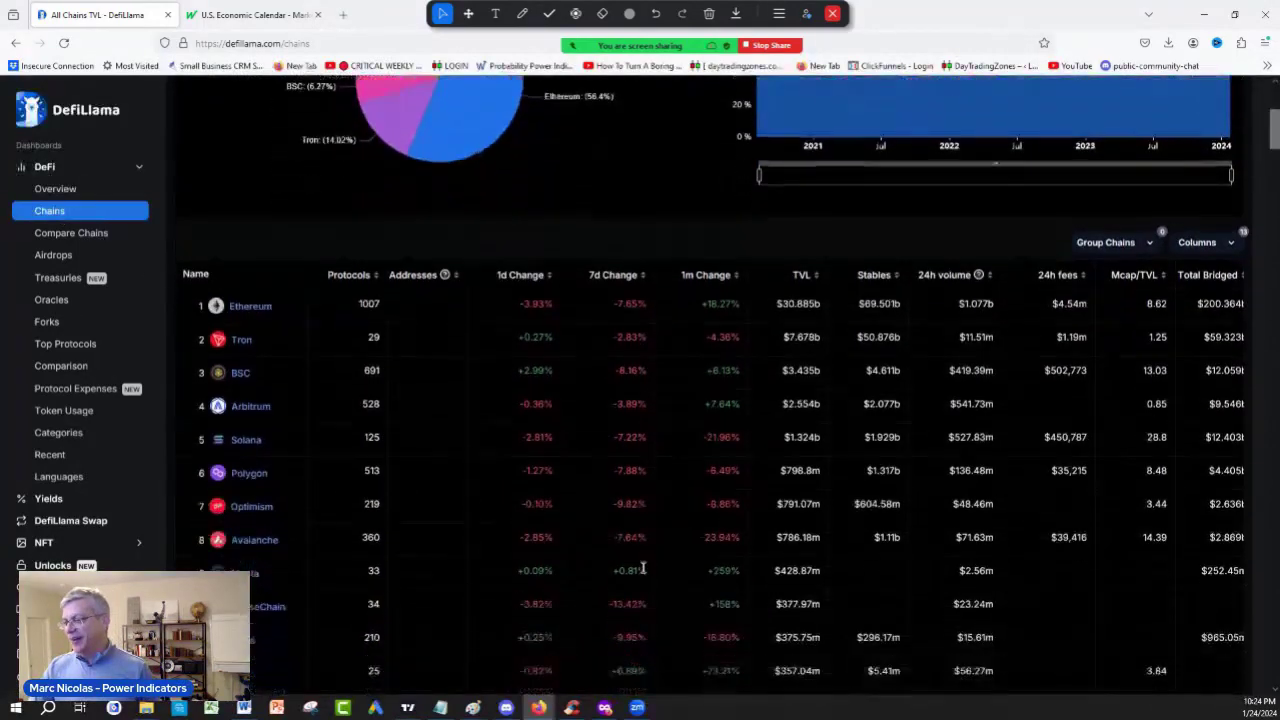
Circle Cardano's 33 protocols and $326.73m TVL row in the chains table
{"action": "left_click", "coordinate": [520, 12]}
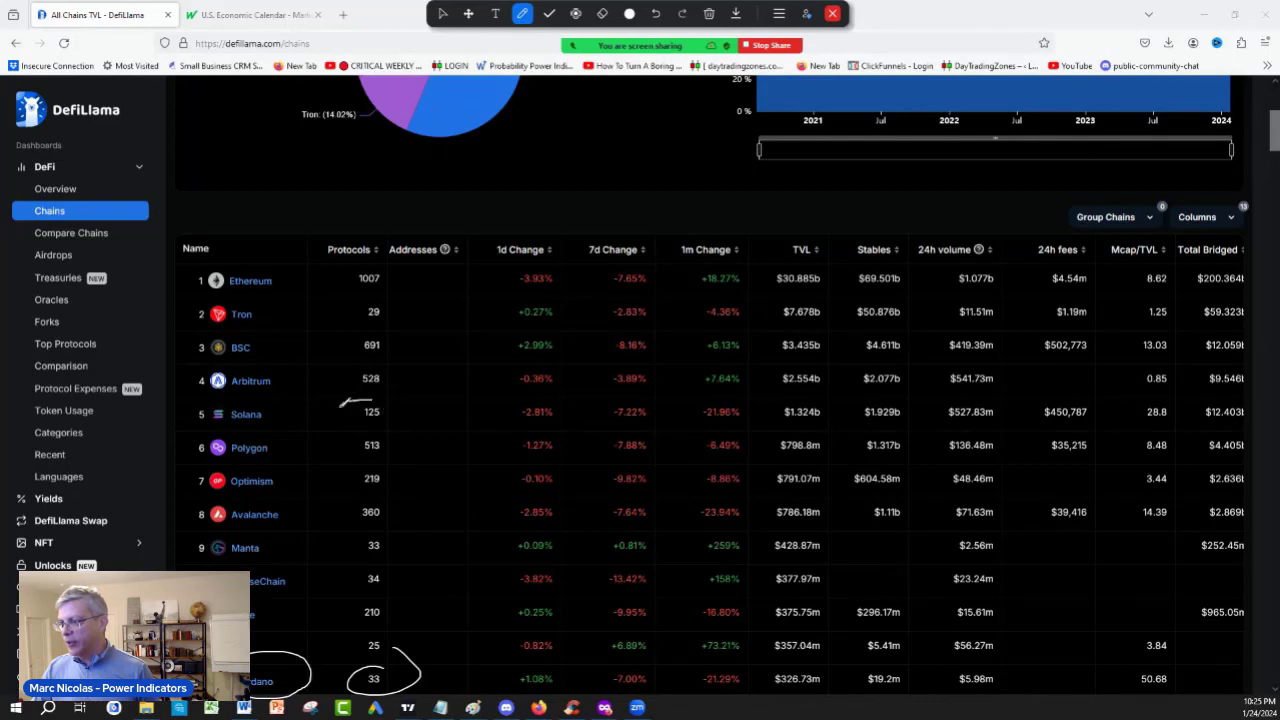
{"action": "left_click_drag", "start_coordinate": [340, 390], "coordinate": [410, 410]}
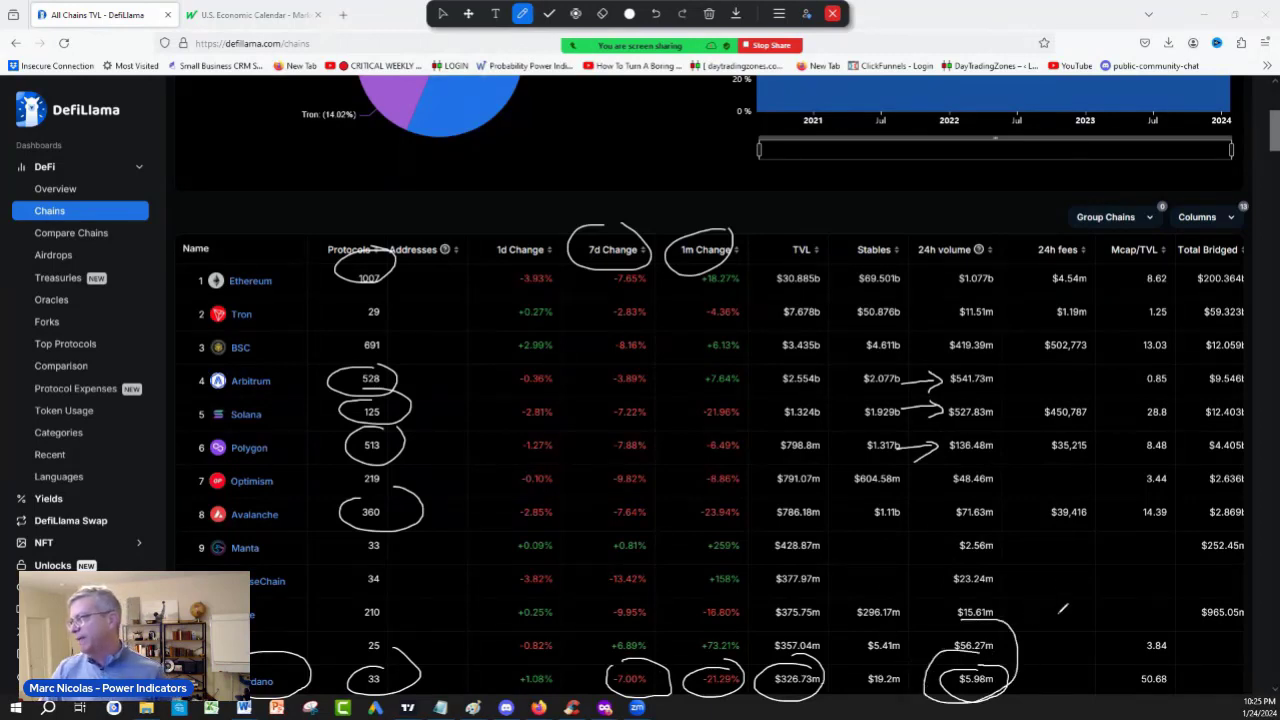
Clear all screen drawings and switch to the TradingView ADA chart window
{"action": "left_click", "coordinate": [708, 14]}
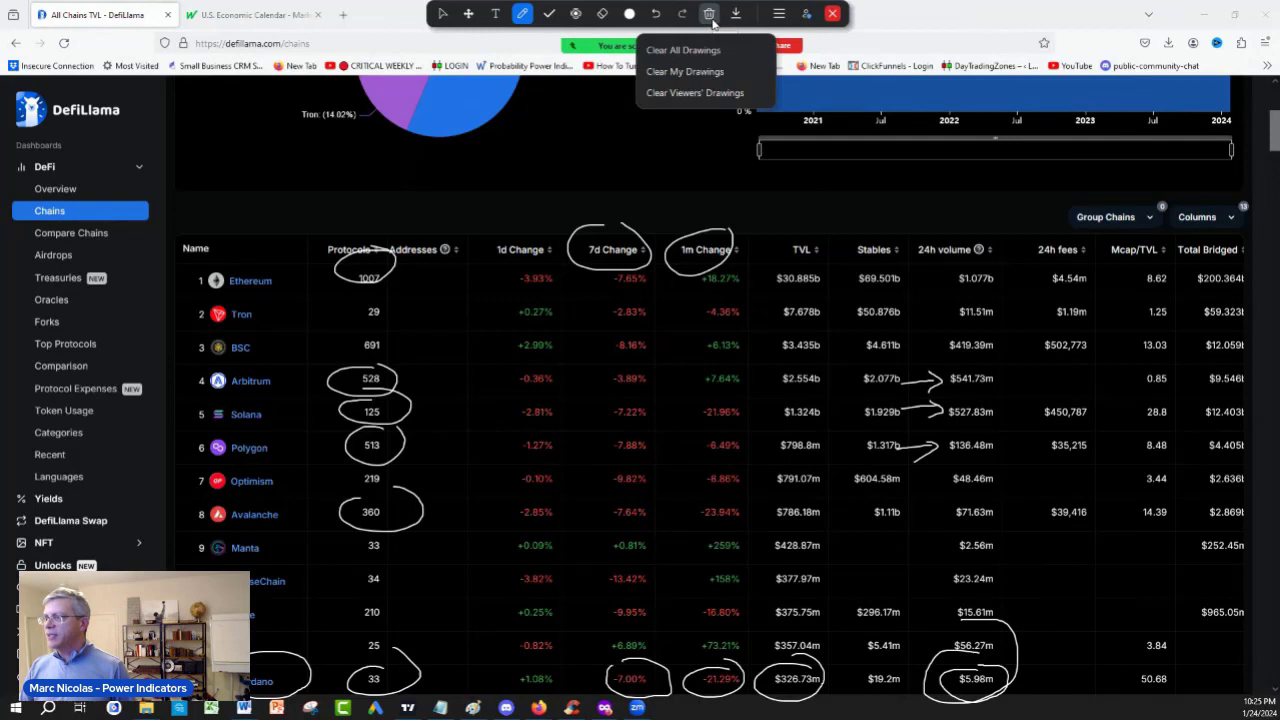
{"action": "left_click", "coordinate": [684, 48]}
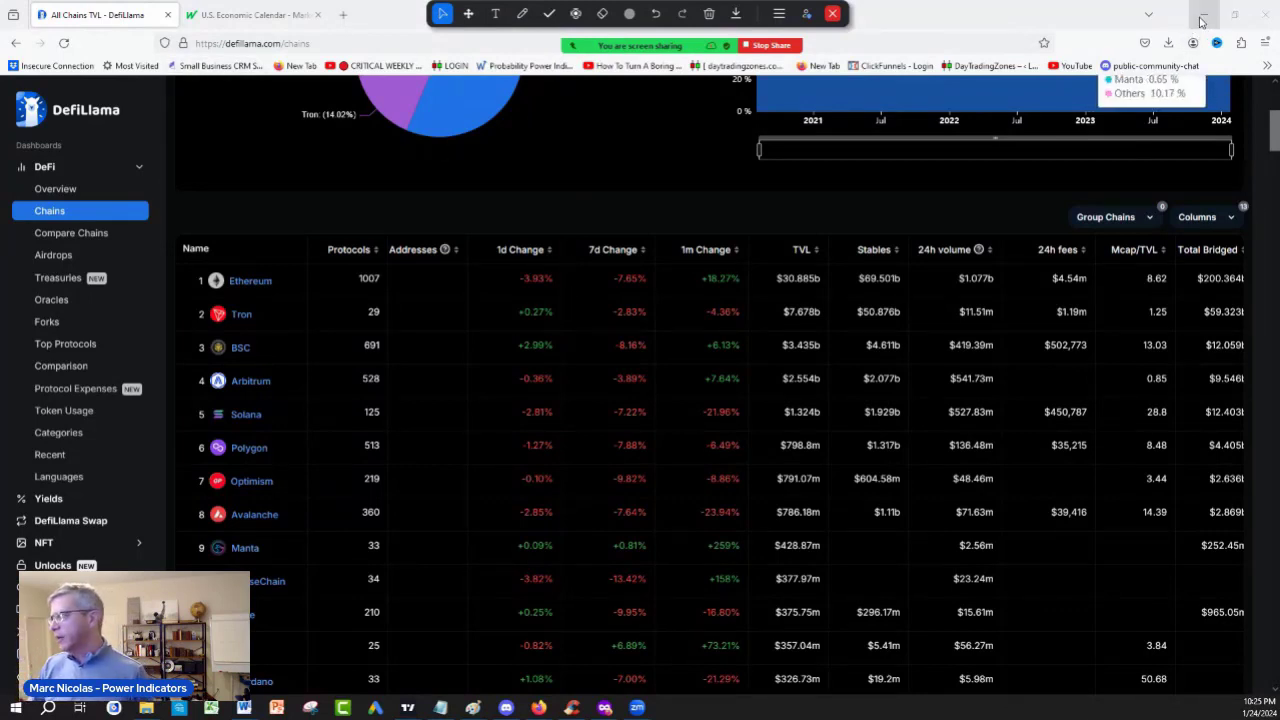
{"action": "left_click", "coordinate": [220, 12]}
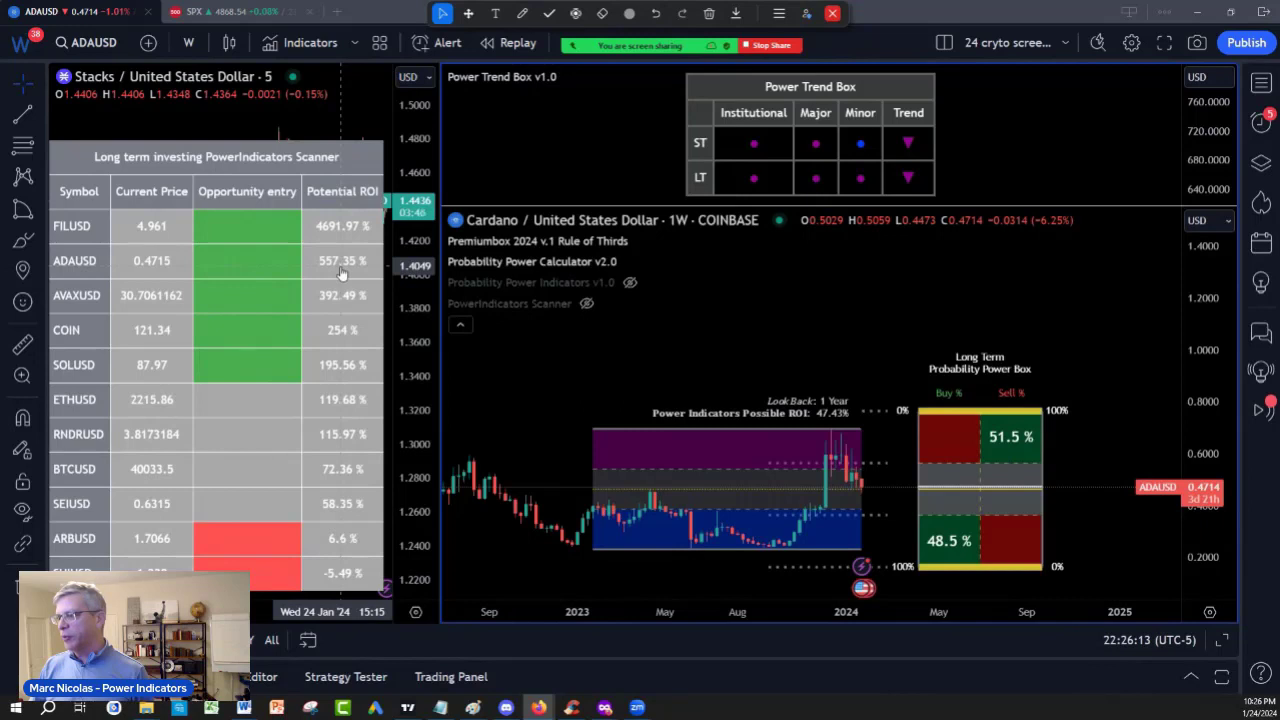
Set the PowerIndicators Scanner Timeframe input to Swing Trading and confirm
{"action": "left_click", "coordinate": [220, 112]}
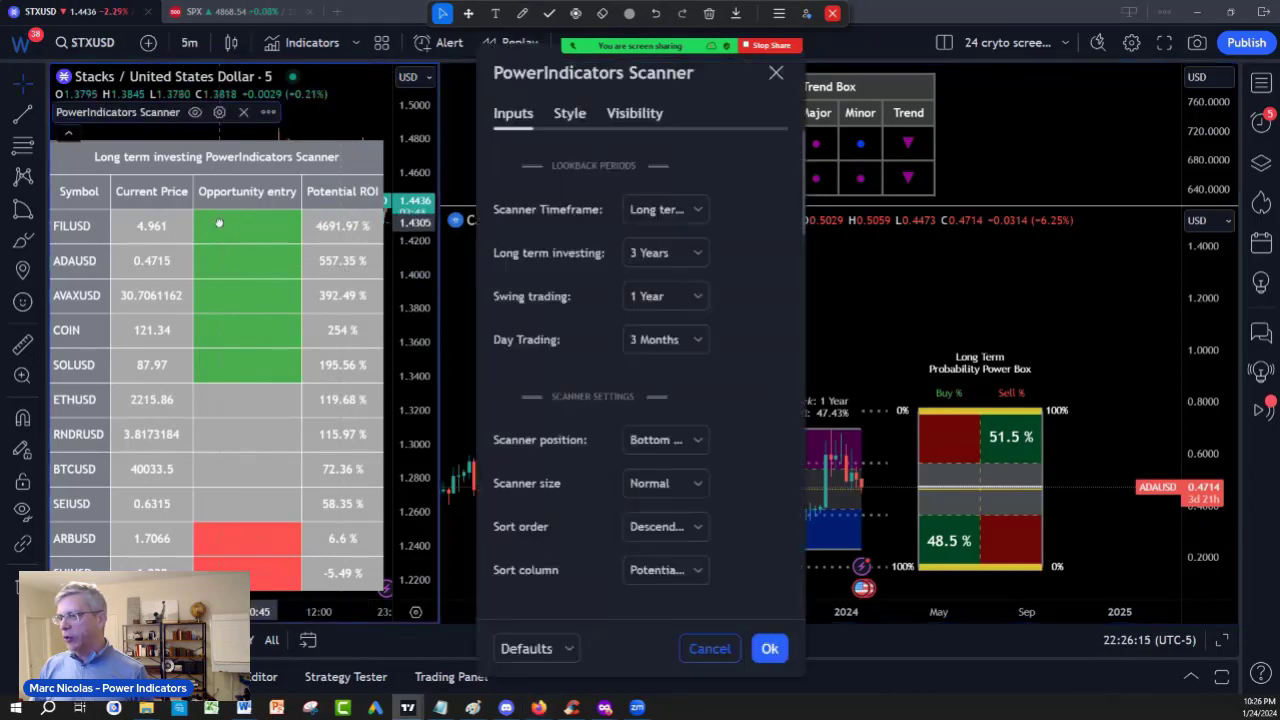
{"action": "left_click", "coordinate": [664, 252]}
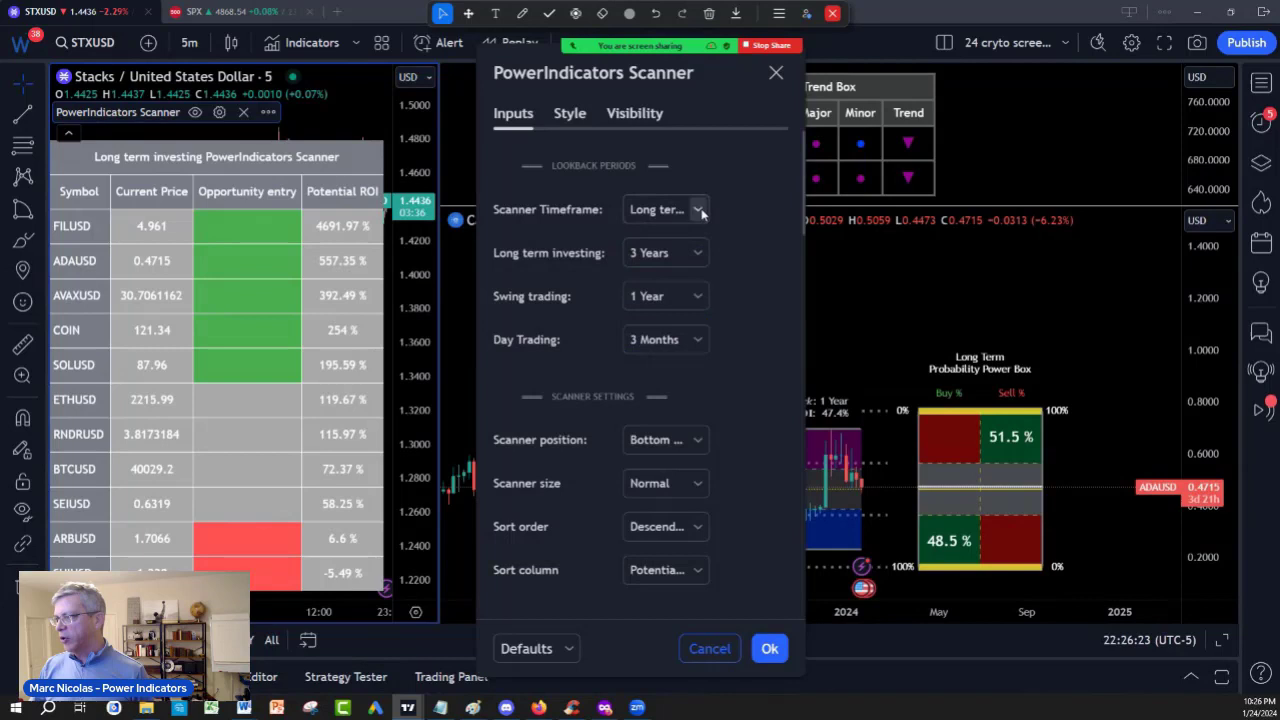
{"action": "left_click", "coordinate": [664, 210]}
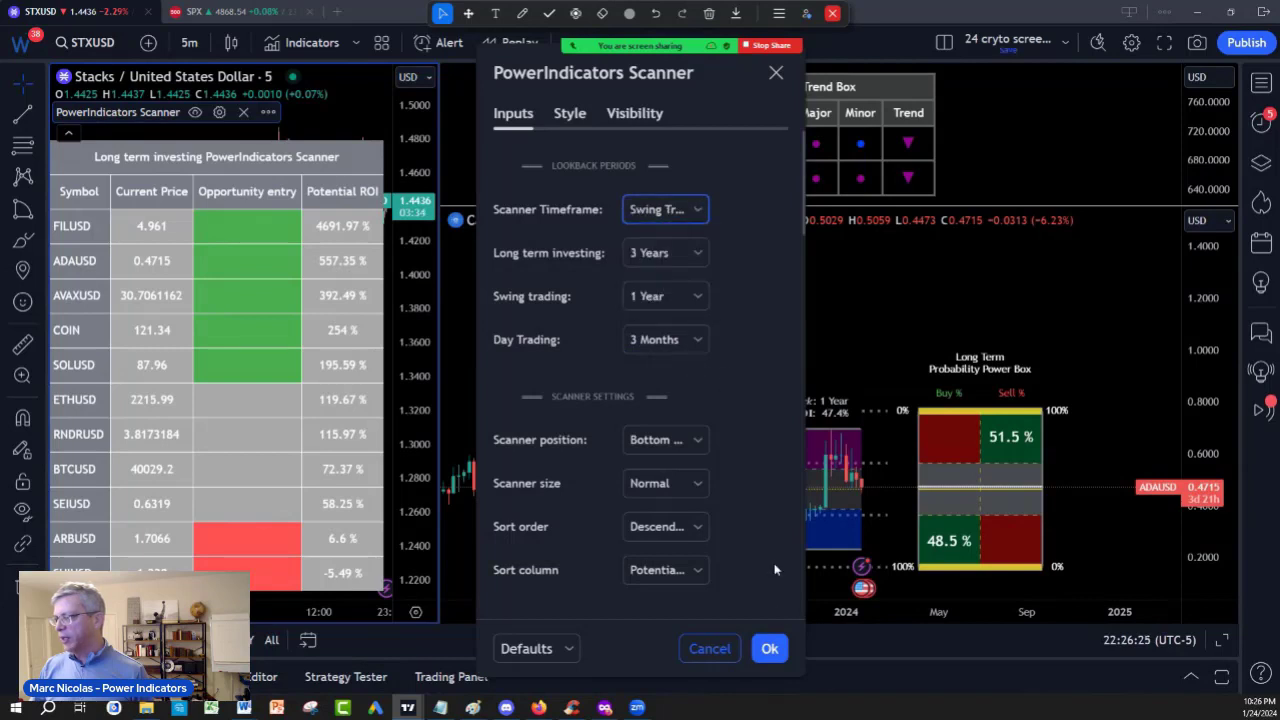
{"action": "left_click", "coordinate": [770, 648]}
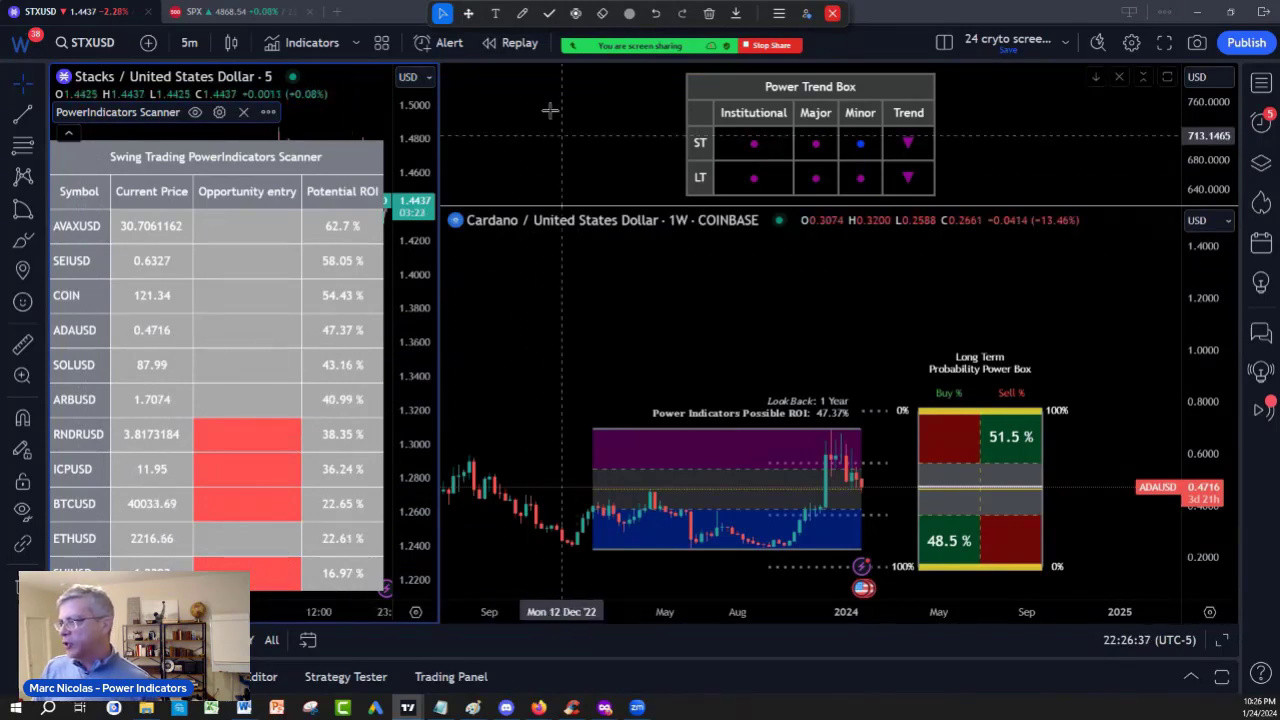
Pen '1/3' labels across the ADA one-year range and circle the swing lows
{"action": "left_click", "coordinate": [520, 12]}
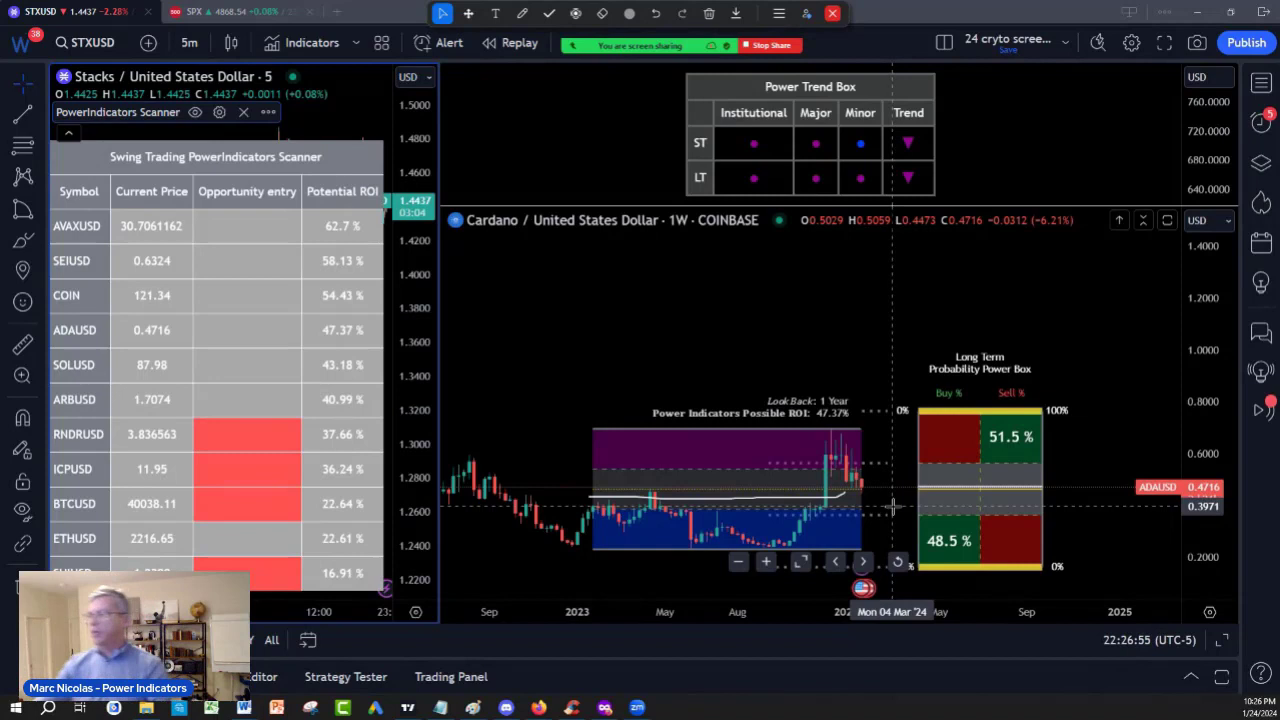
{"action": "left_click", "coordinate": [520, 14]}
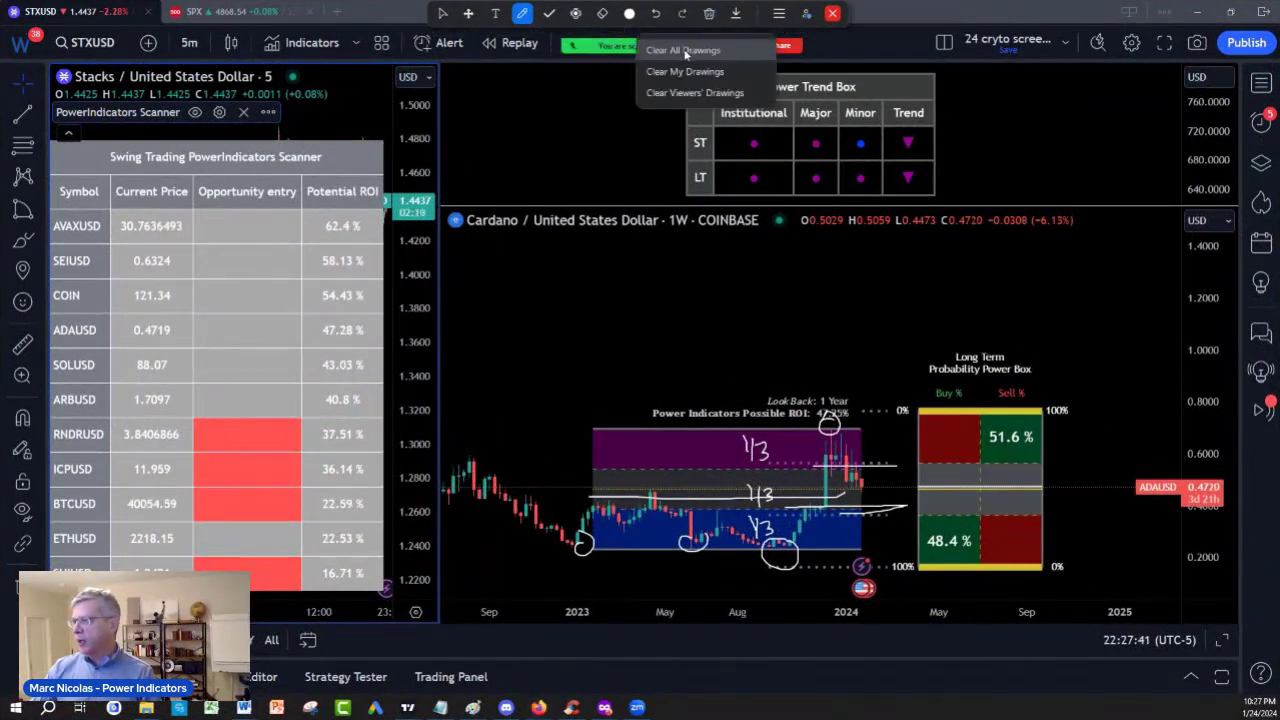
Erase the thirds markings, sketch the projected ADA upswing arrows, then clear them again
{"action": "left_click", "coordinate": [684, 50]}
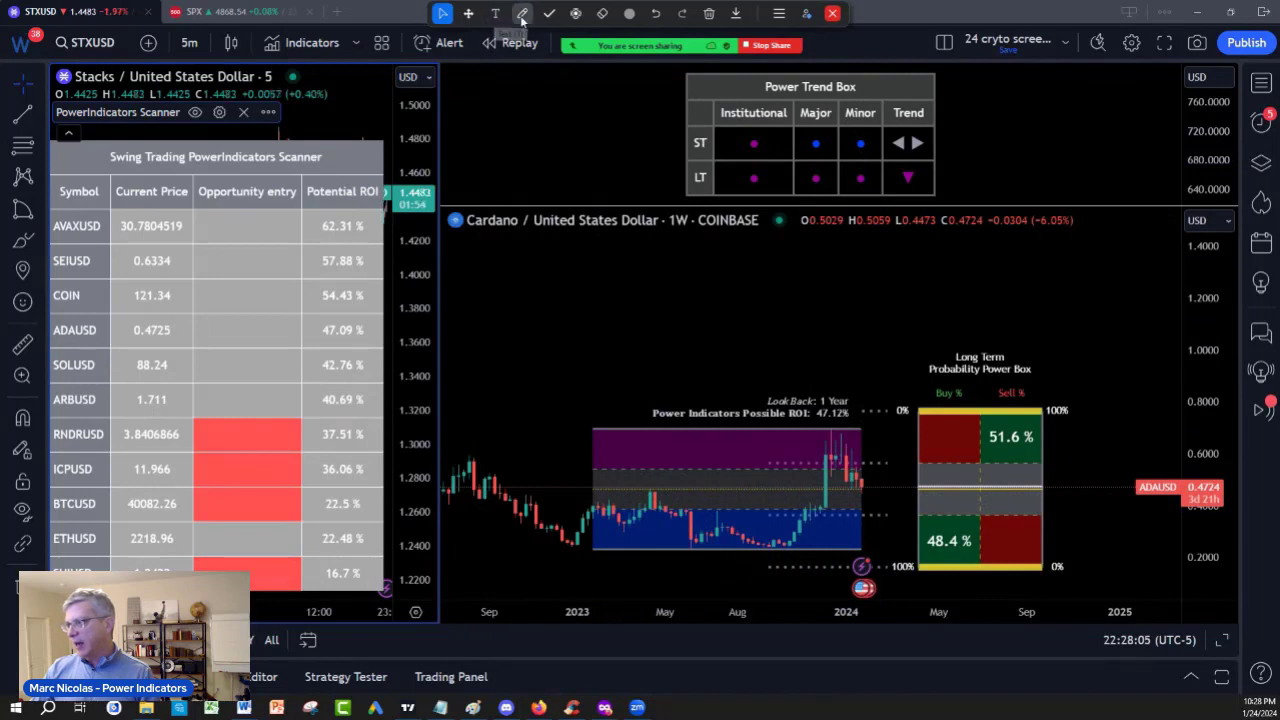
{"action": "left_click", "coordinate": [520, 14]}
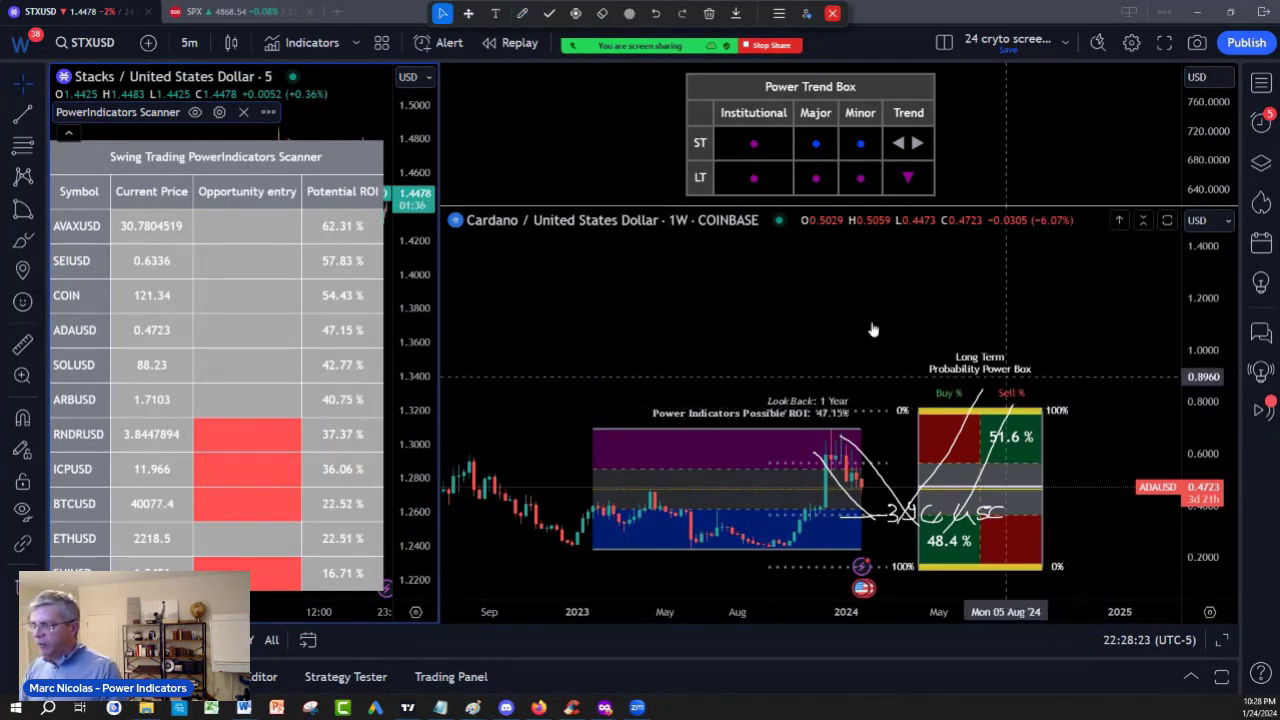
{"action": "left_click", "coordinate": [520, 14]}
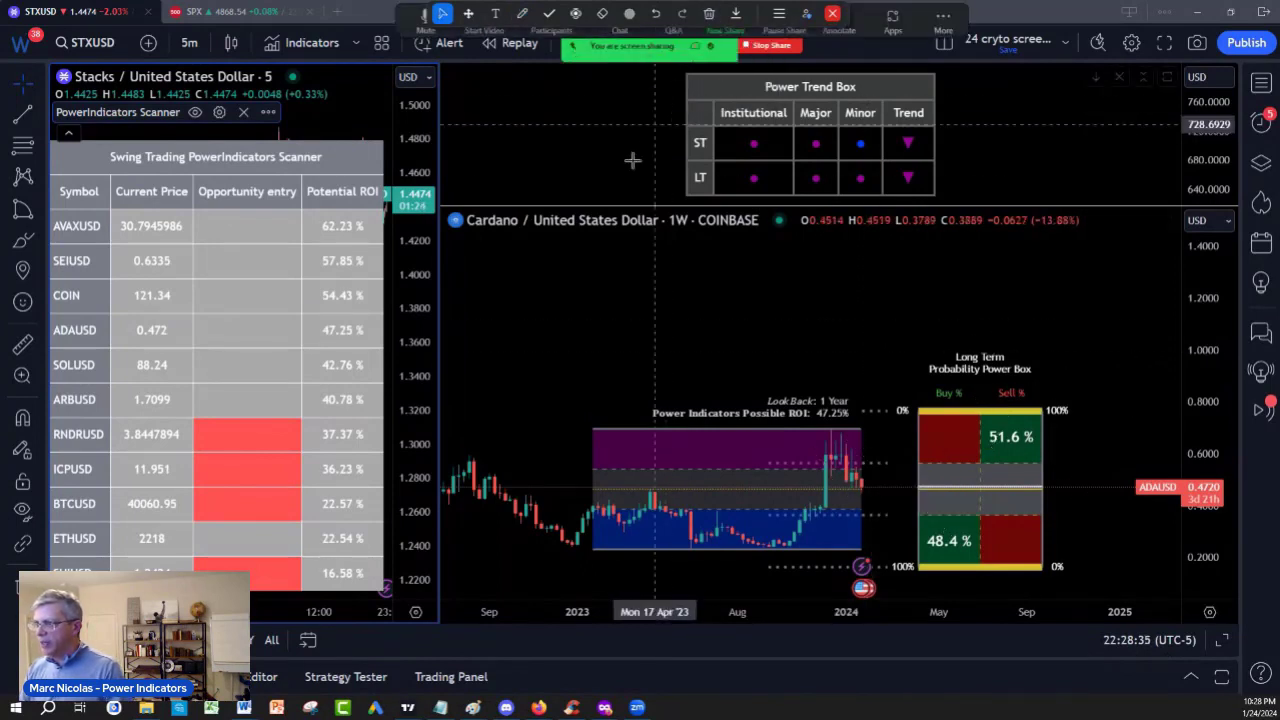
{"action": "left_click", "coordinate": [188, 42]}
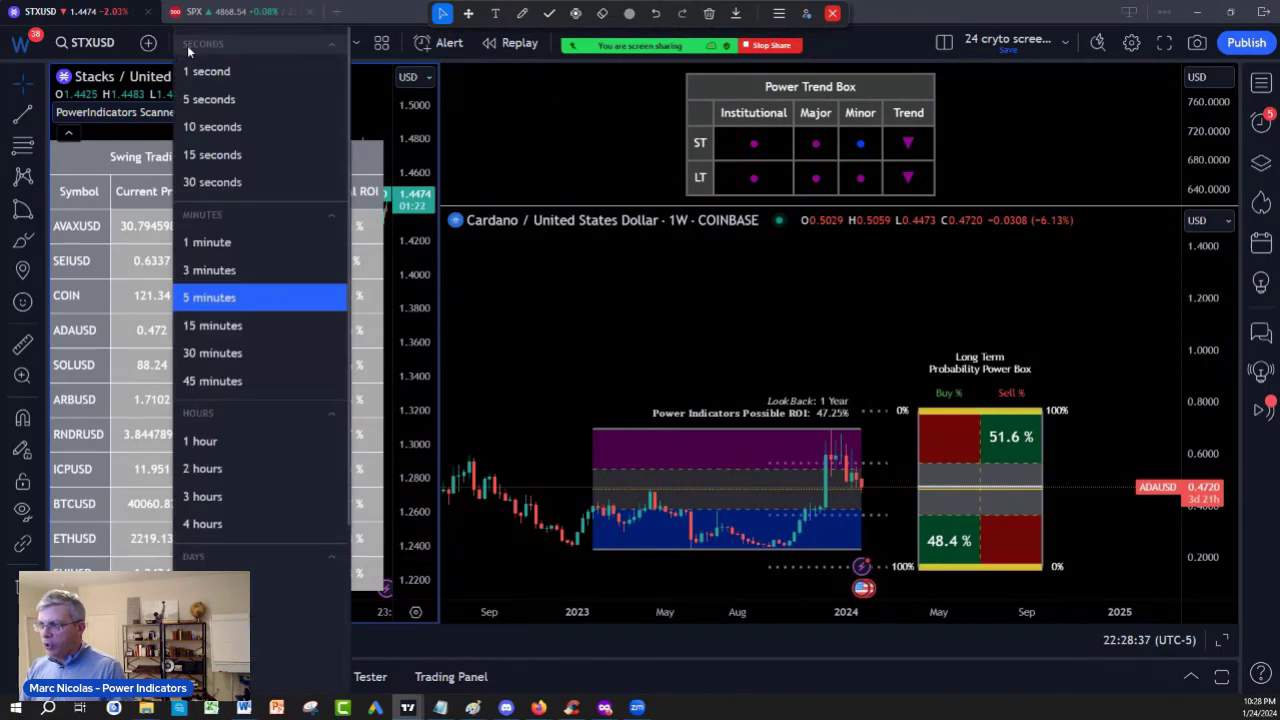